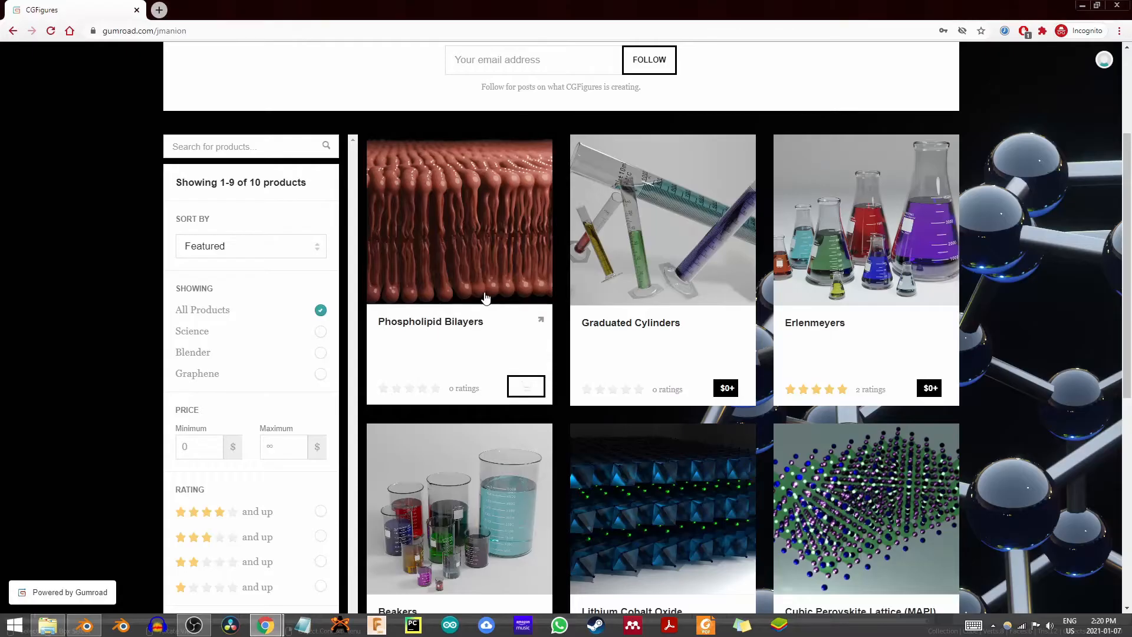
{"action": "mouse_move", "coordinate": [716, 254]}
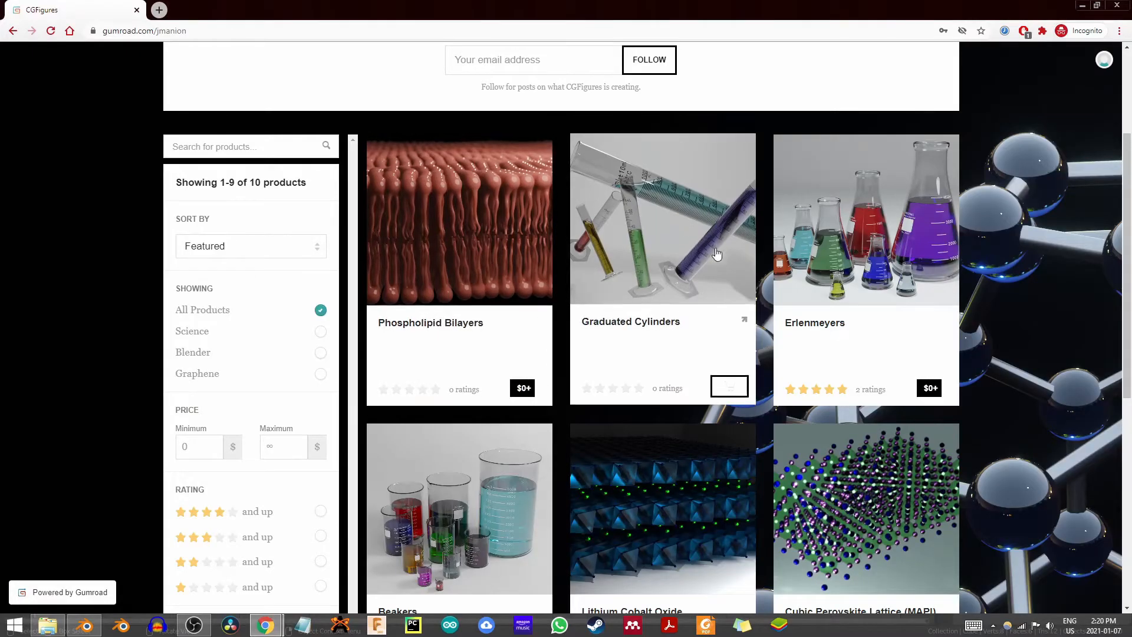
{"action": "mouse_move", "coordinate": [643, 332]}
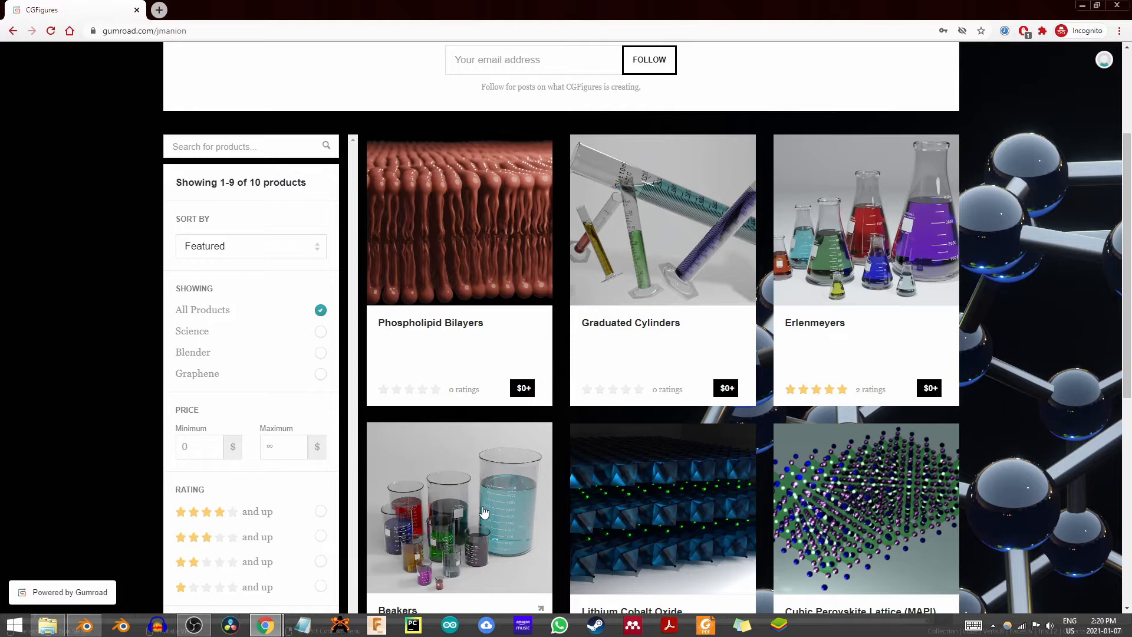
{"action": "mouse_move", "coordinate": [459, 511]}
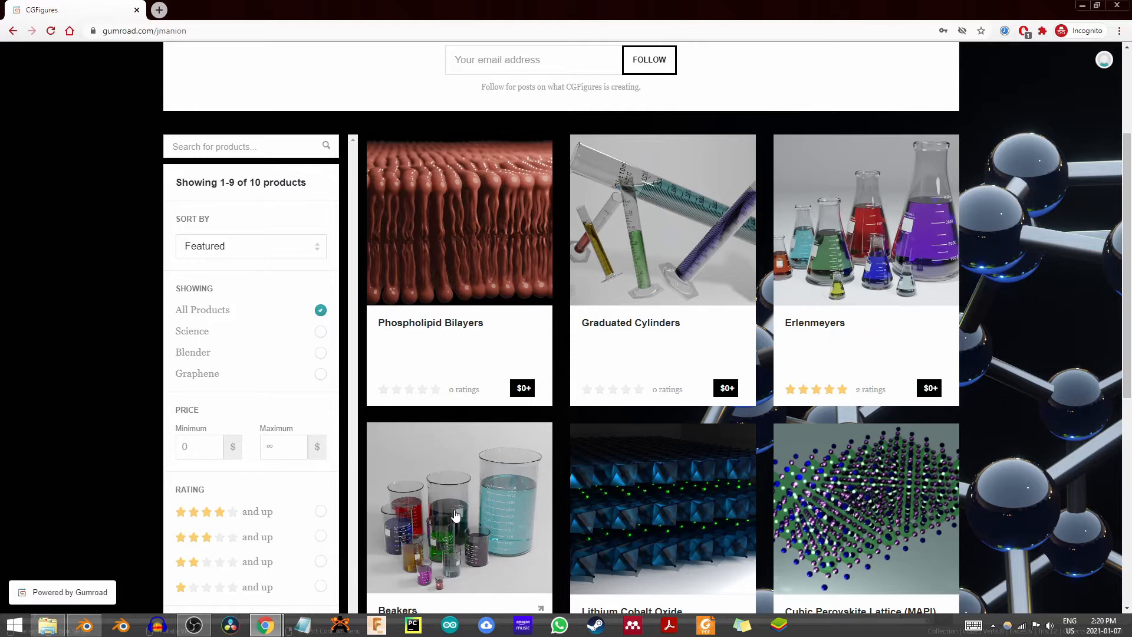
{"action": "mouse_move", "coordinate": [499, 541]}
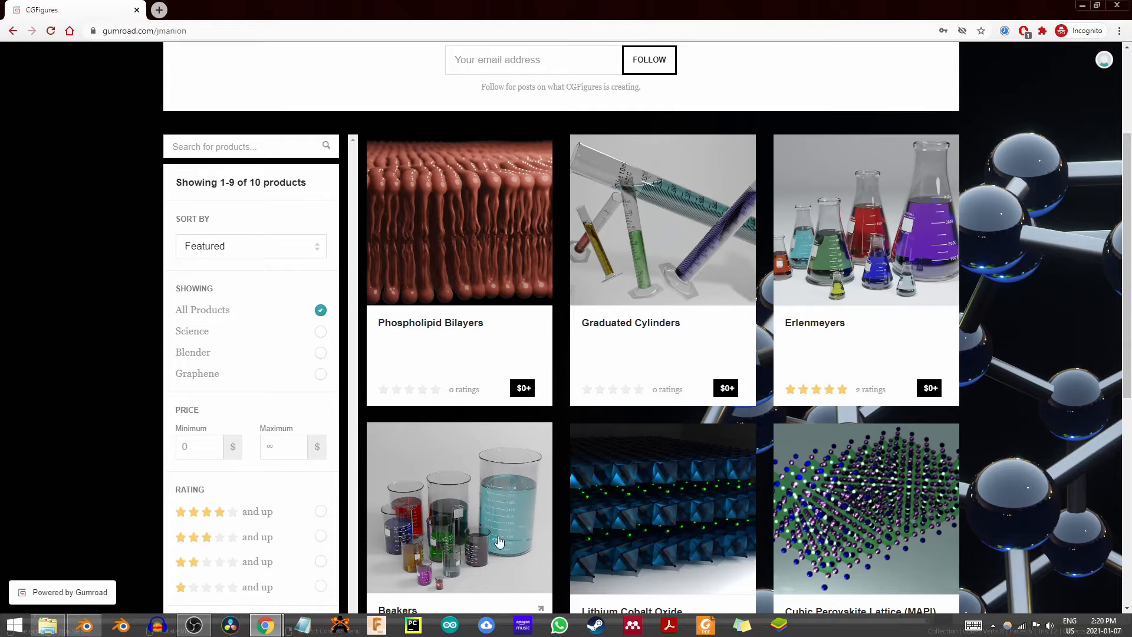
{"action": "mouse_move", "coordinate": [931, 229]}
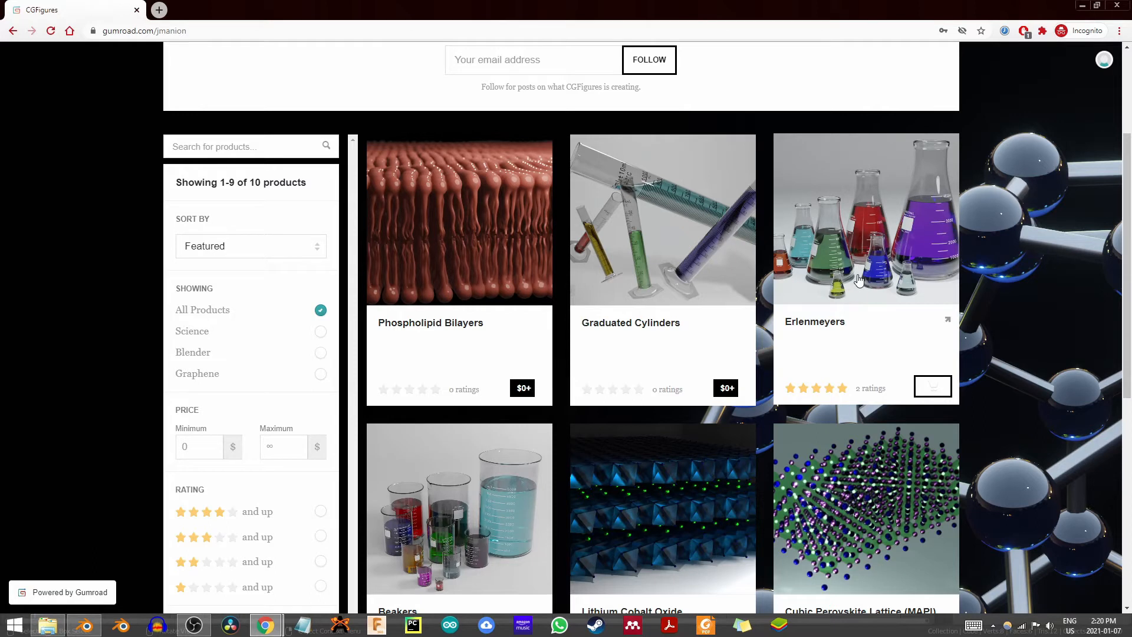
{"action": "mouse_move", "coordinate": [619, 397]}
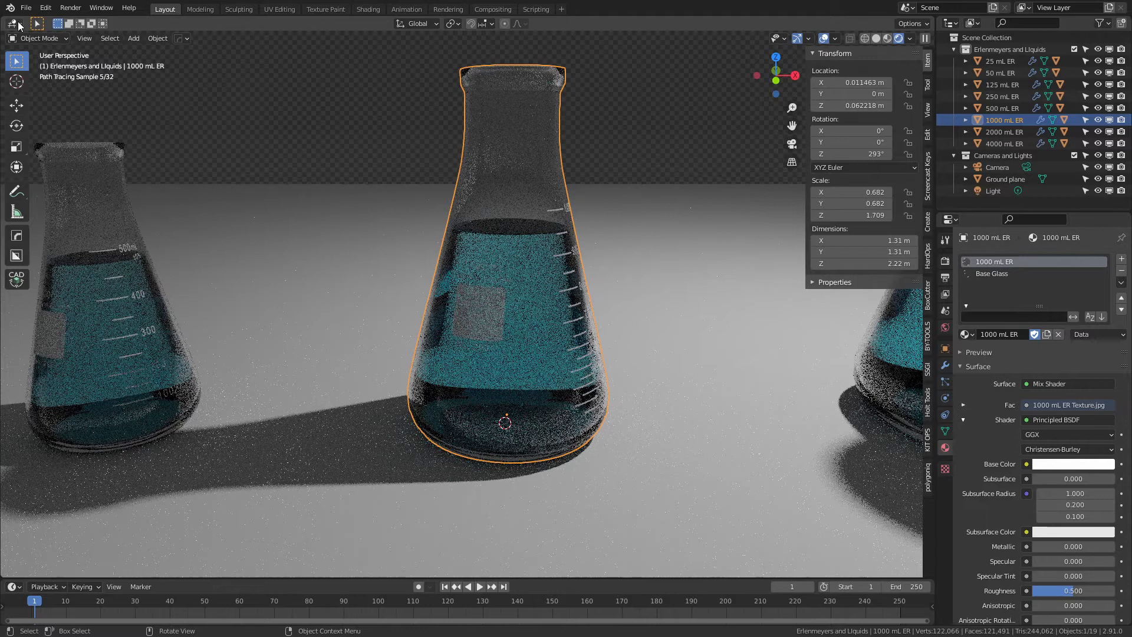
- Switch the viewport editor type to Shader Editor to show the flask's material nodes
{"action": "left_click", "coordinate": [13, 23]}
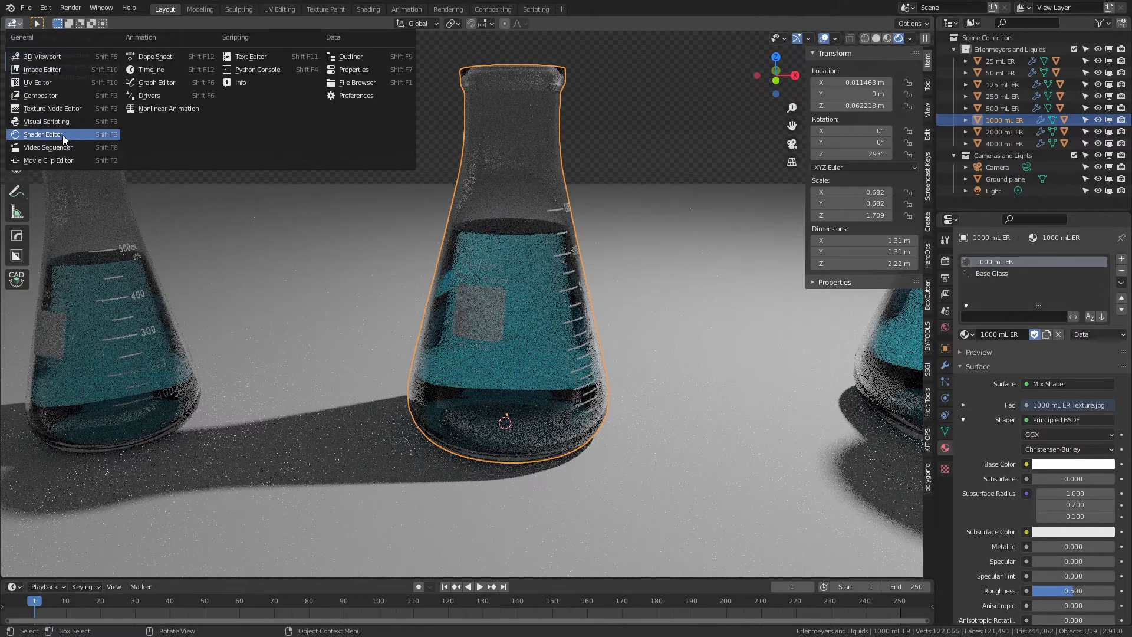
{"action": "left_click", "coordinate": [43, 135]}
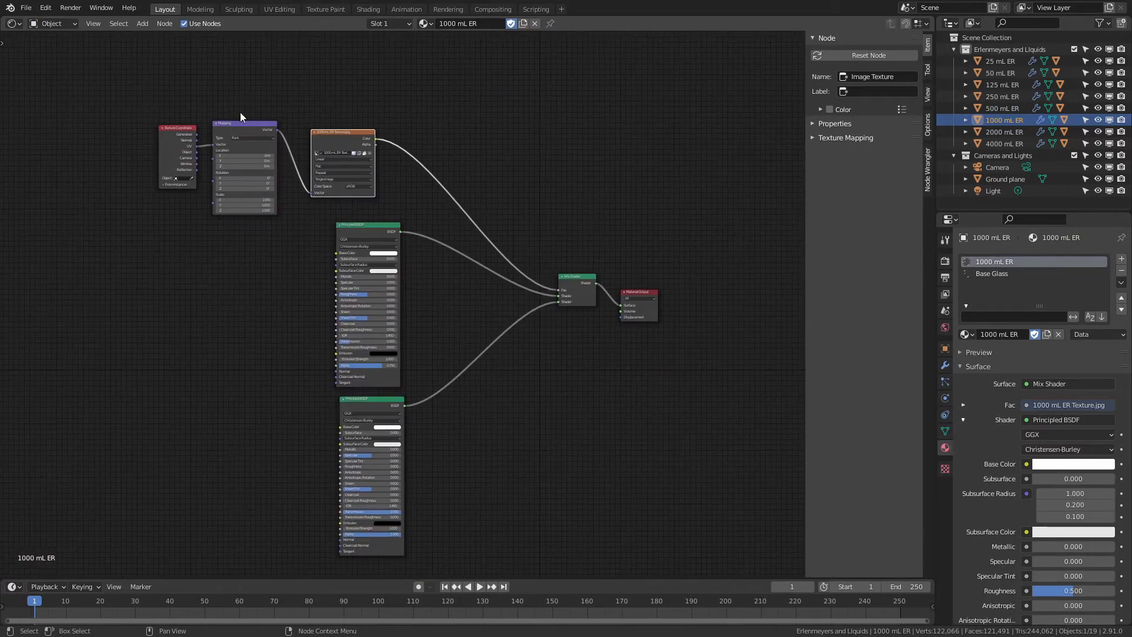
{"action": "mouse_move", "coordinate": [354, 205]}
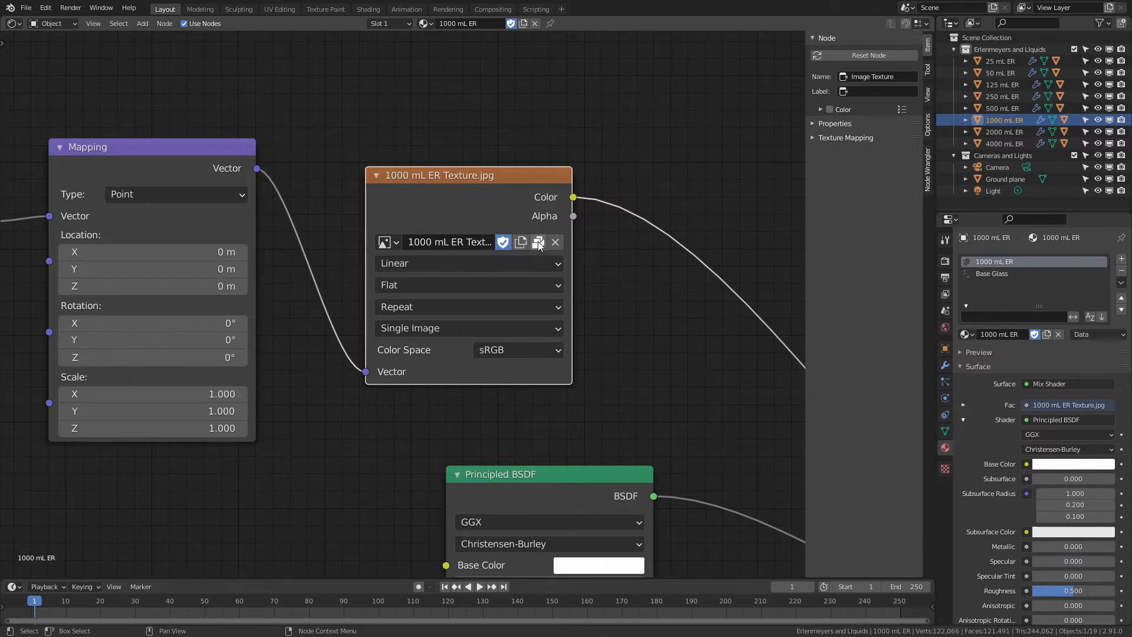
{"action": "mouse_move", "coordinate": [537, 241]}
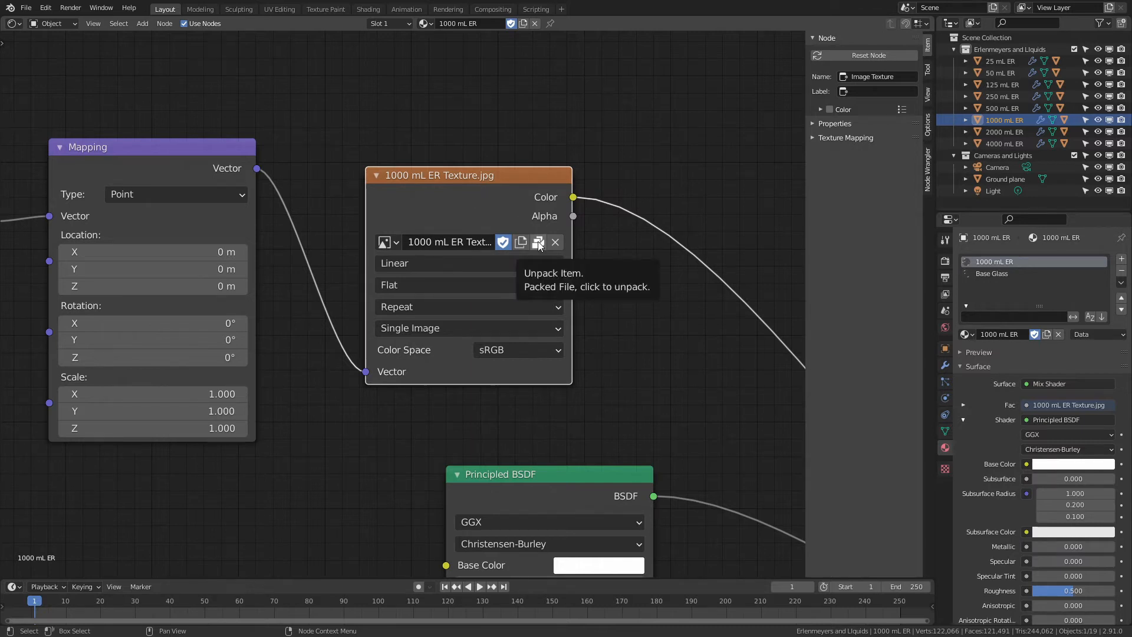
- Unpack the 1000 mL ER Texture.jpg, writing it to the current directory with overwrite
{"action": "left_click", "coordinate": [537, 241]}
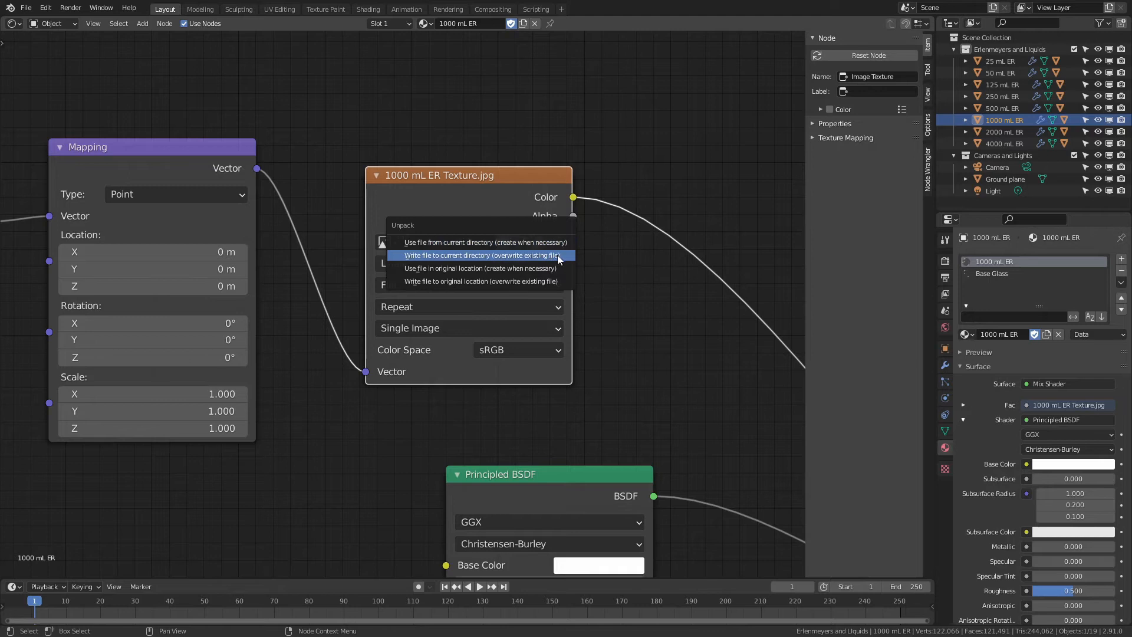
{"action": "mouse_move", "coordinate": [562, 262]}
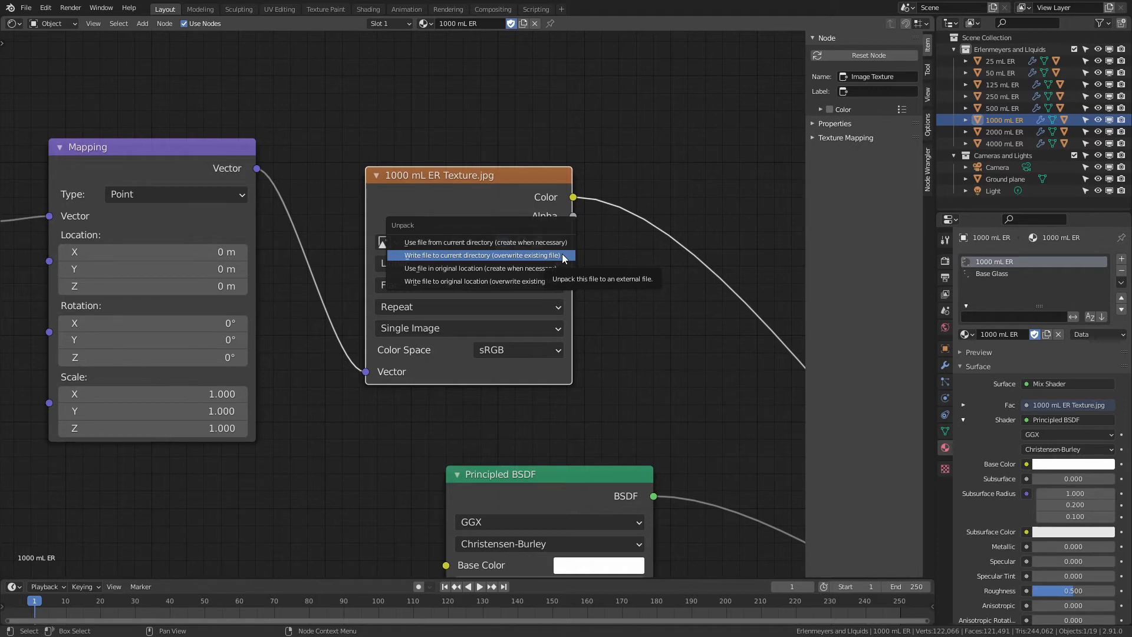
{"action": "mouse_move", "coordinate": [537, 261]}
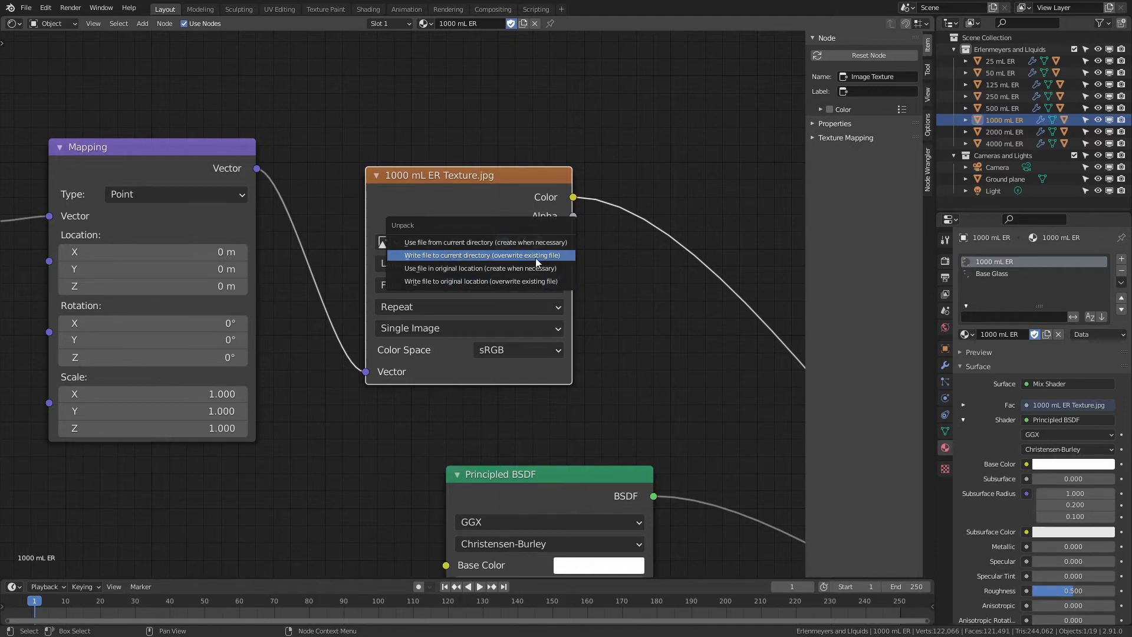
{"action": "mouse_move", "coordinate": [537, 260]}
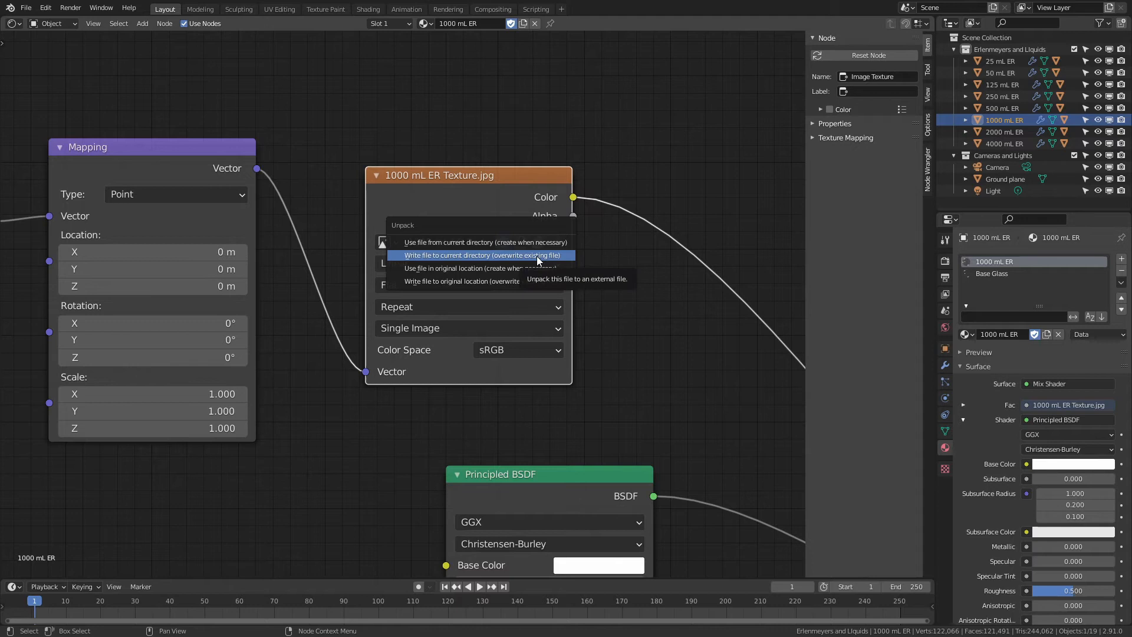
{"action": "left_click", "coordinate": [479, 255]}
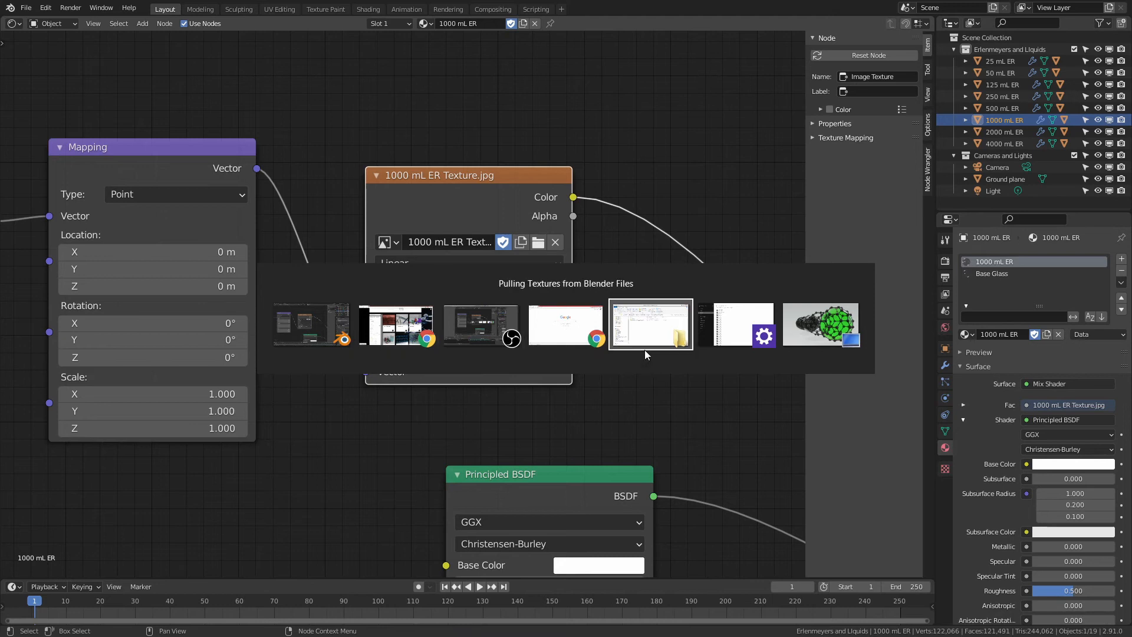
- Open '1000 mL ER Texture' from the textures folder in File Explorer
{"action": "left_click", "coordinate": [650, 323]}
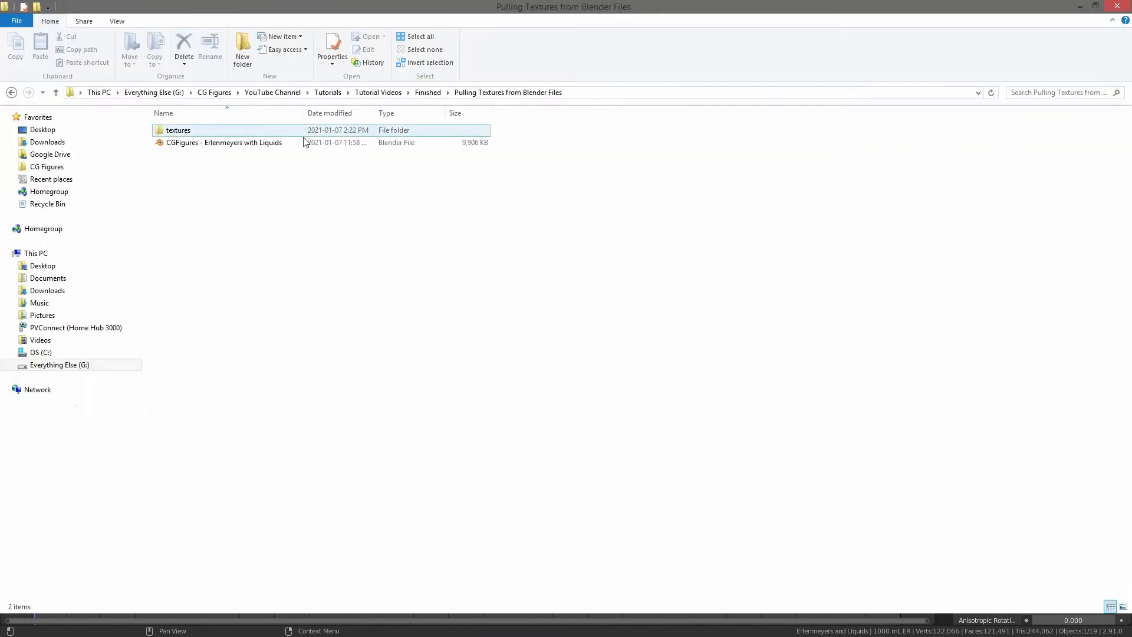
{"action": "double_click", "coordinate": [177, 129]}
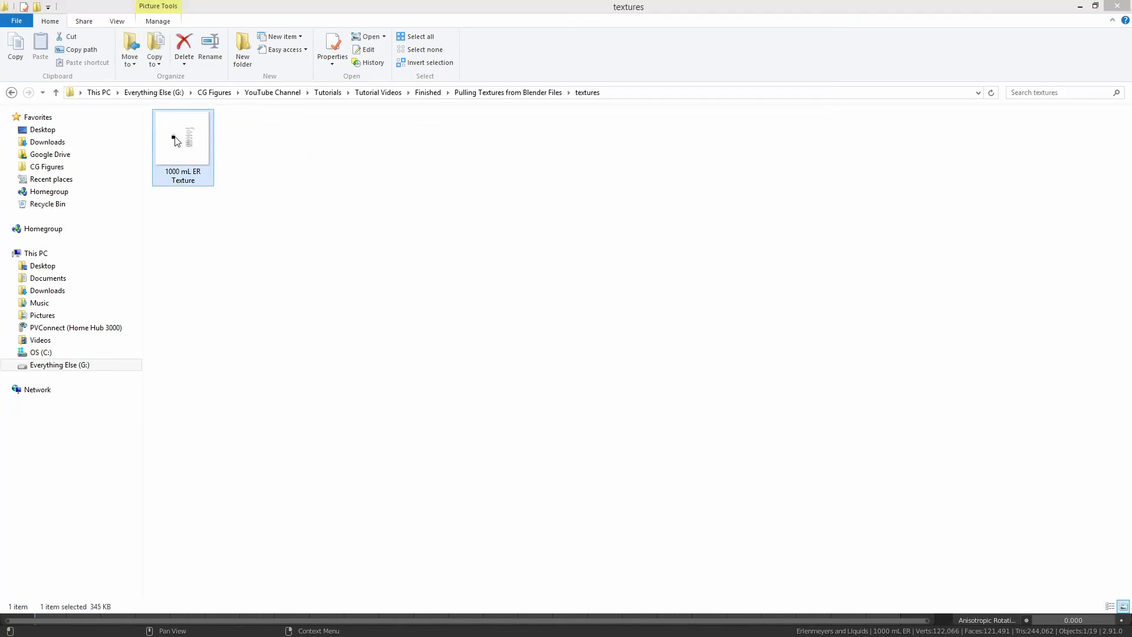
{"action": "double_click", "coordinate": [183, 137]}
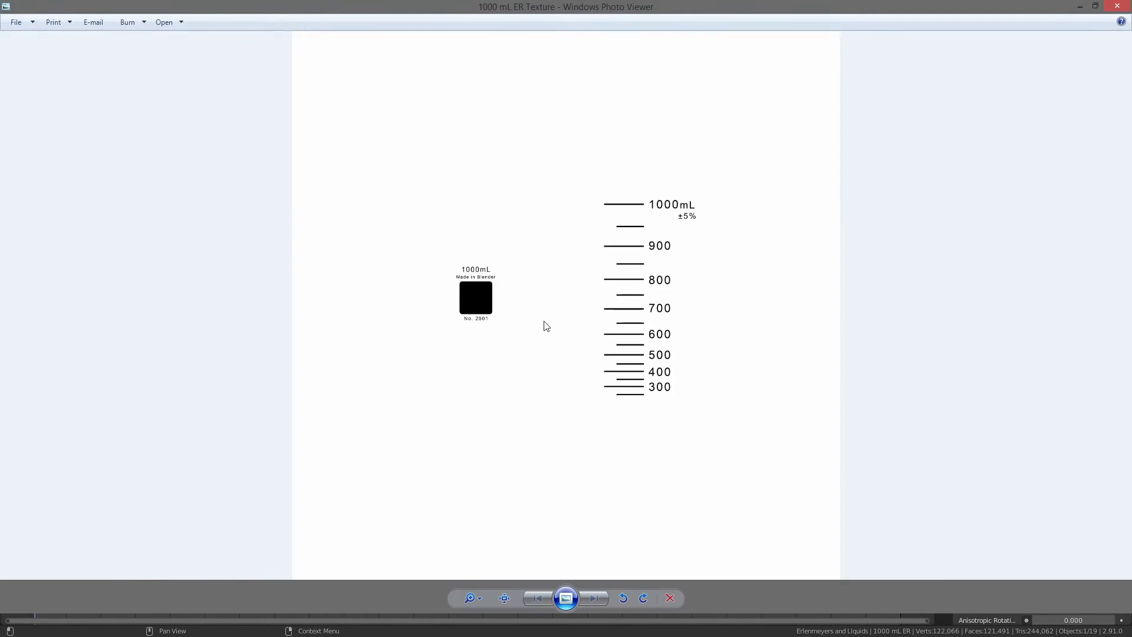
{"action": "mouse_move", "coordinate": [544, 292]}
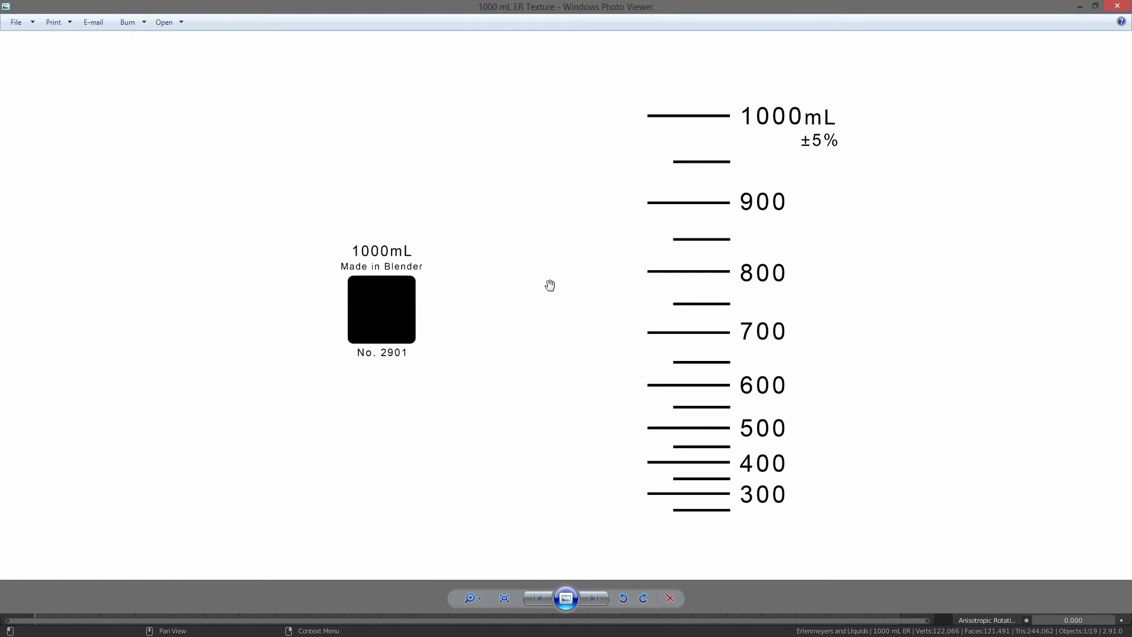
{"action": "mouse_move", "coordinate": [461, 310]}
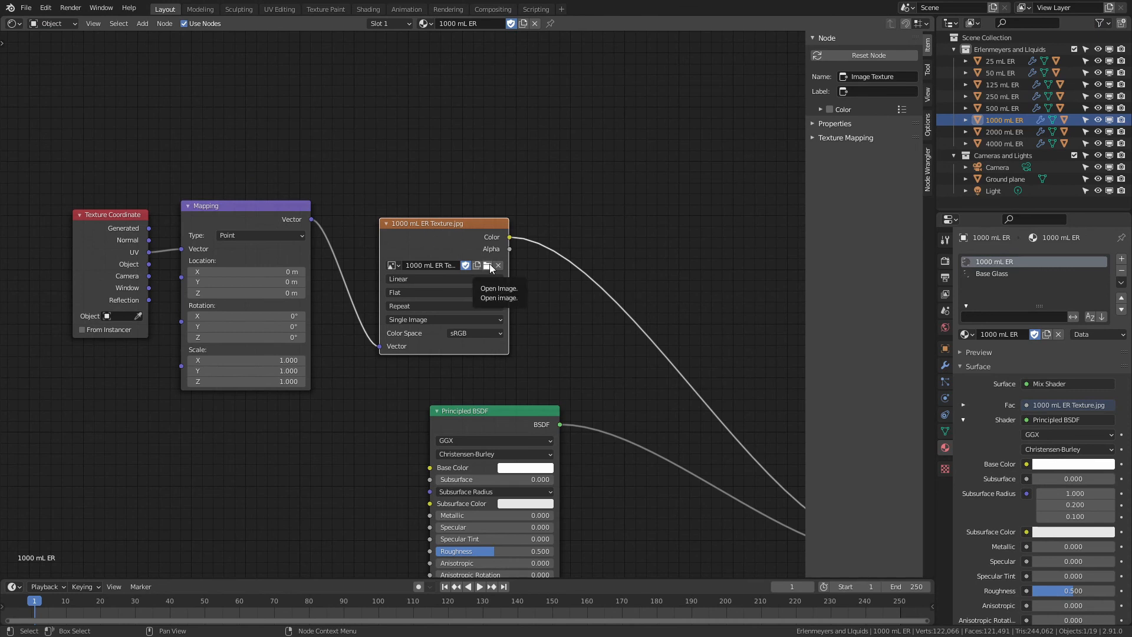
- Zoom out in the Shader Editor to view the whole flask material node tree
{"action": "scroll", "scroll_direction": "down", "scroll_amount": 3}
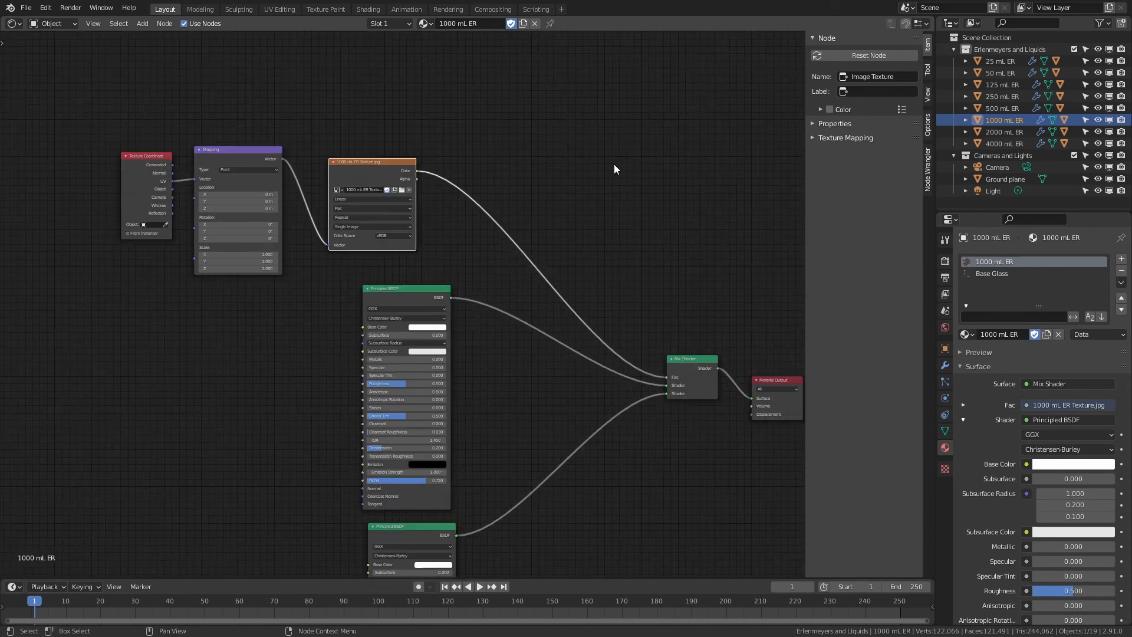
{"action": "mouse_move", "coordinate": [583, 244]}
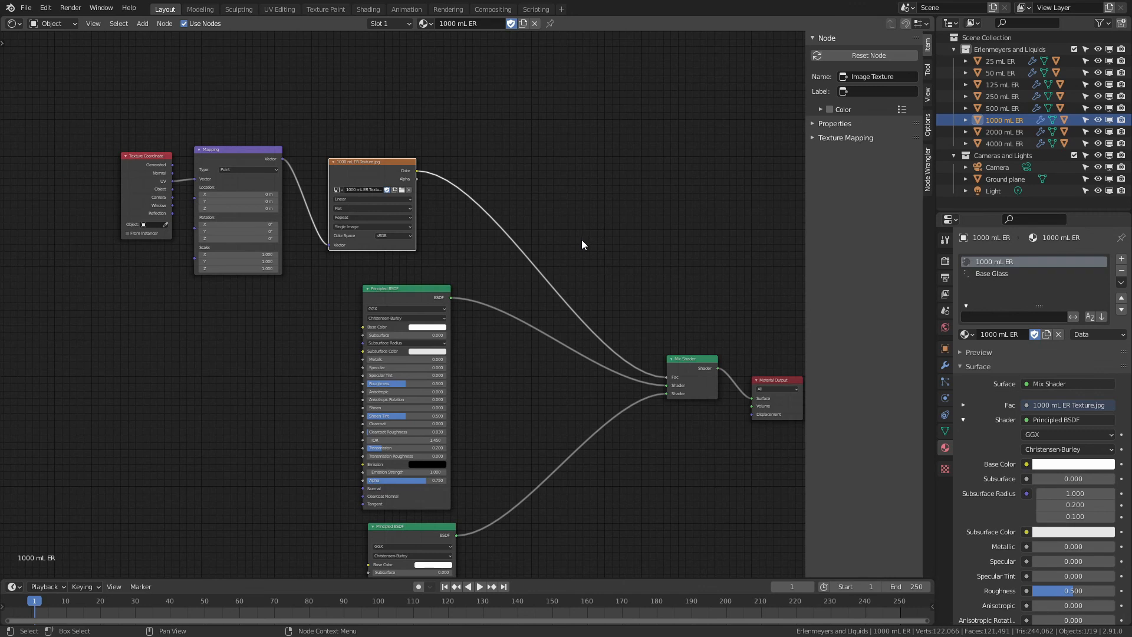